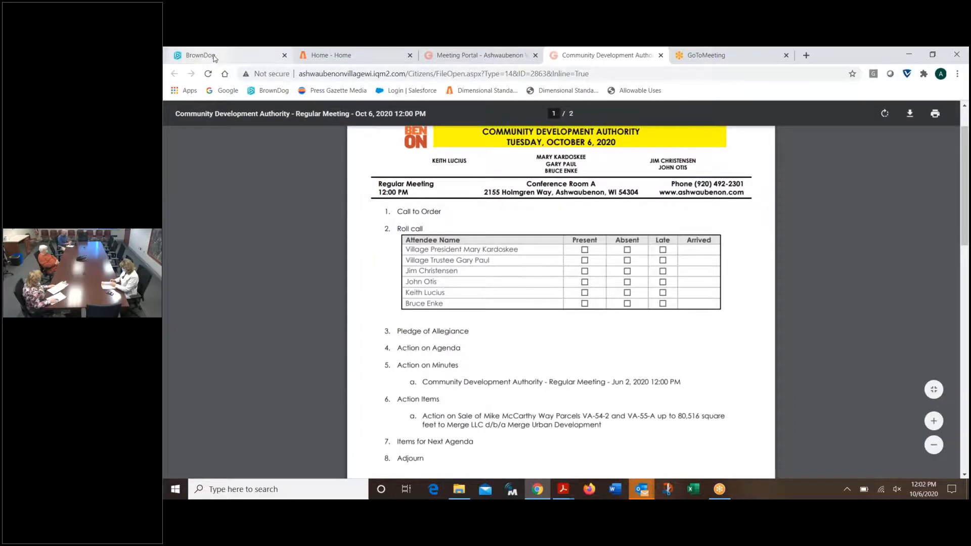
Step: Switch from the agenda PDF to the BrownDog county parcel map on Mike McCarthy Way
{"action": "left_click", "coordinate": [200, 55]}
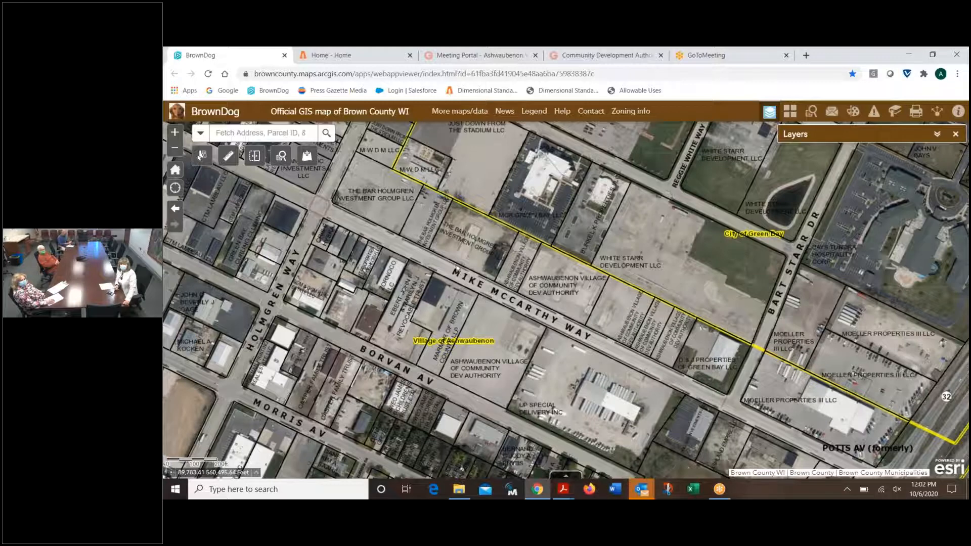
{"action": "mouse_move", "coordinate": [562, 489]}
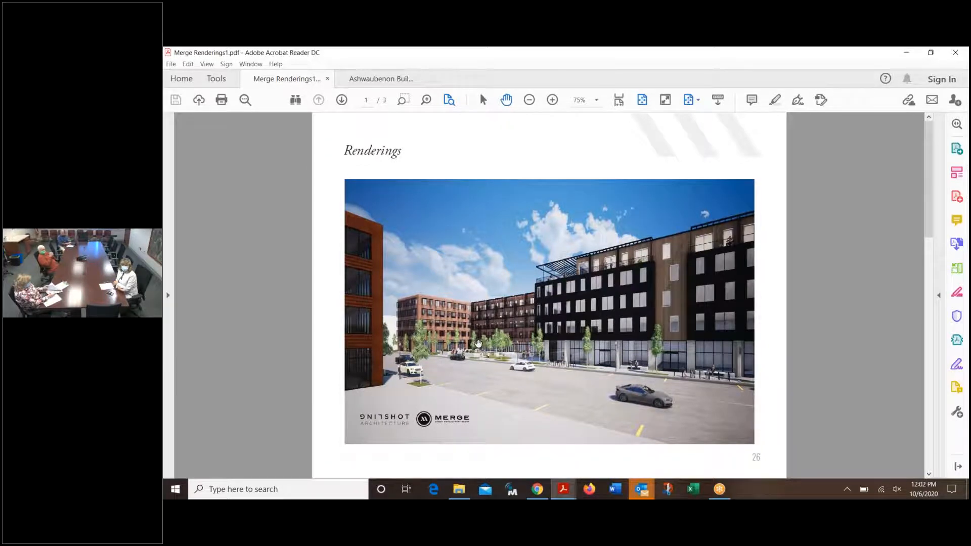
{"action": "mouse_move", "coordinate": [754, 374]}
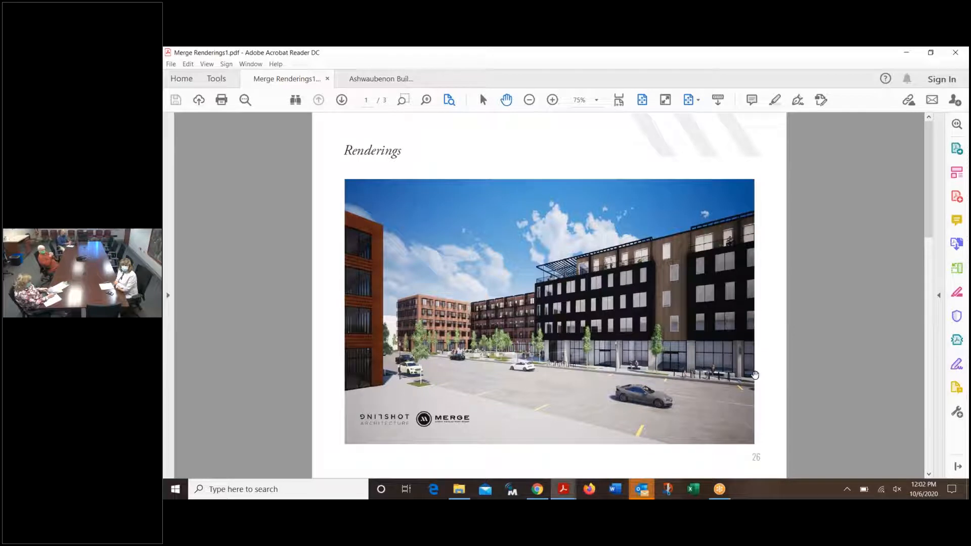
{"action": "mouse_move", "coordinate": [525, 167]}
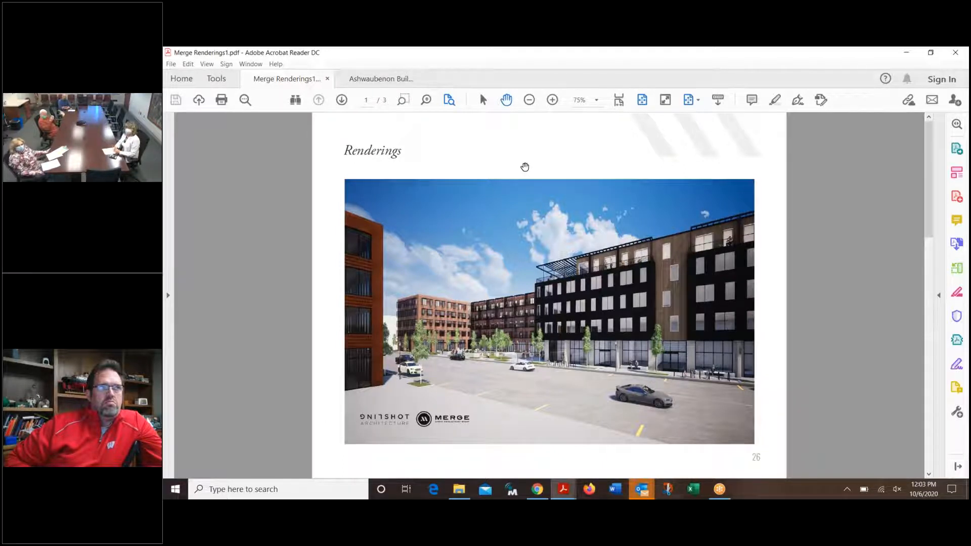
{"action": "mouse_move", "coordinate": [479, 132]}
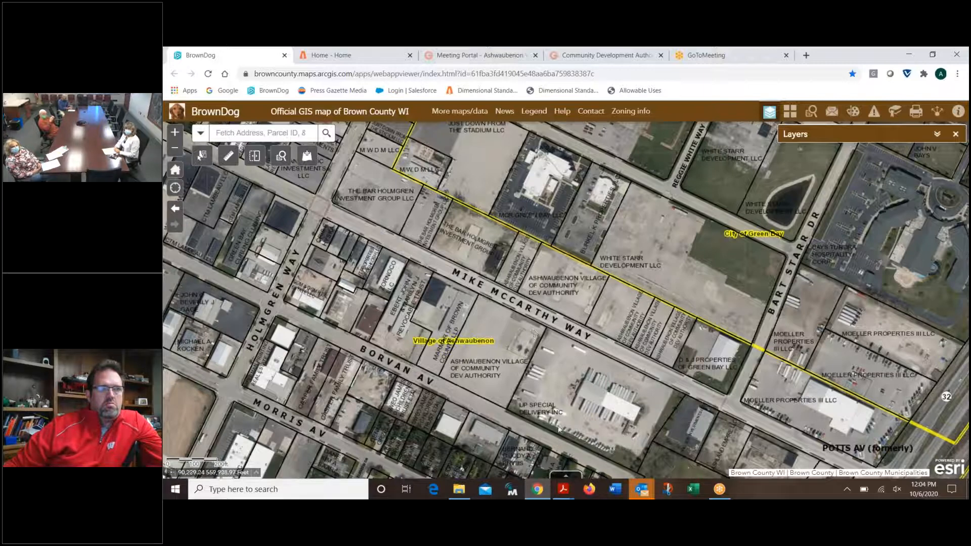
Step: Bring the Acrobat Reader window with the Merge street-view rendering back to the front
{"action": "left_click", "coordinate": [562, 490]}
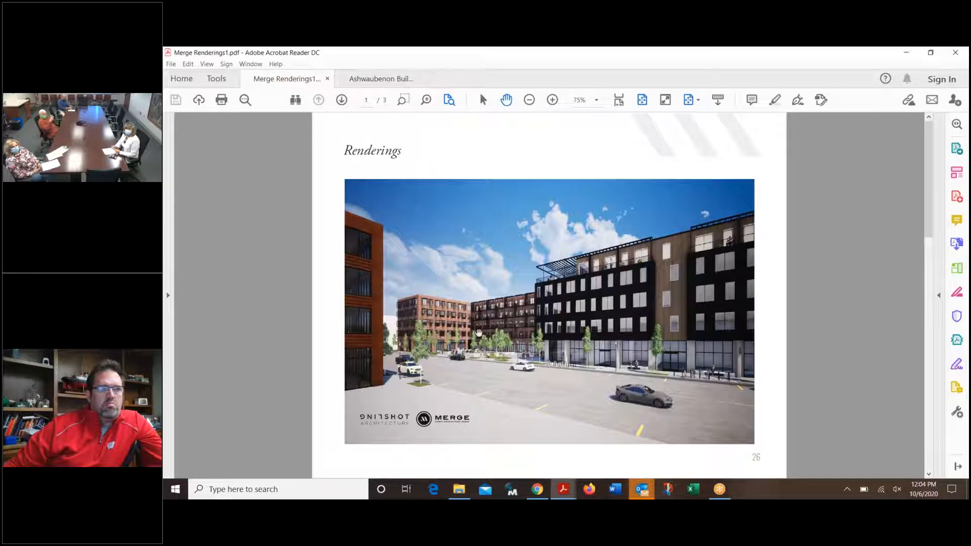
{"action": "mouse_move", "coordinate": [476, 320]}
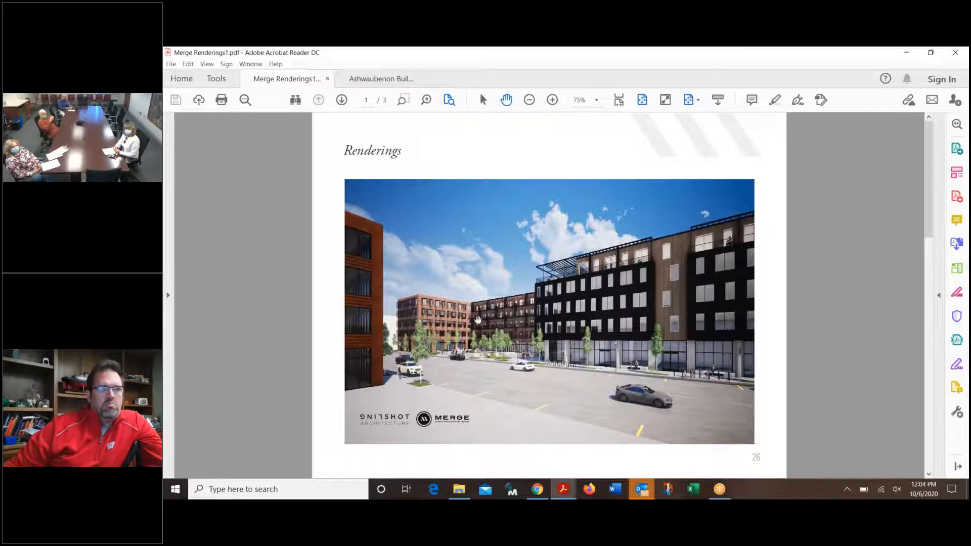
Step: Advance through the second and third Merge renderings to the snowy courtyard view, then return to BrownDog
{"action": "left_click", "coordinate": [341, 100]}
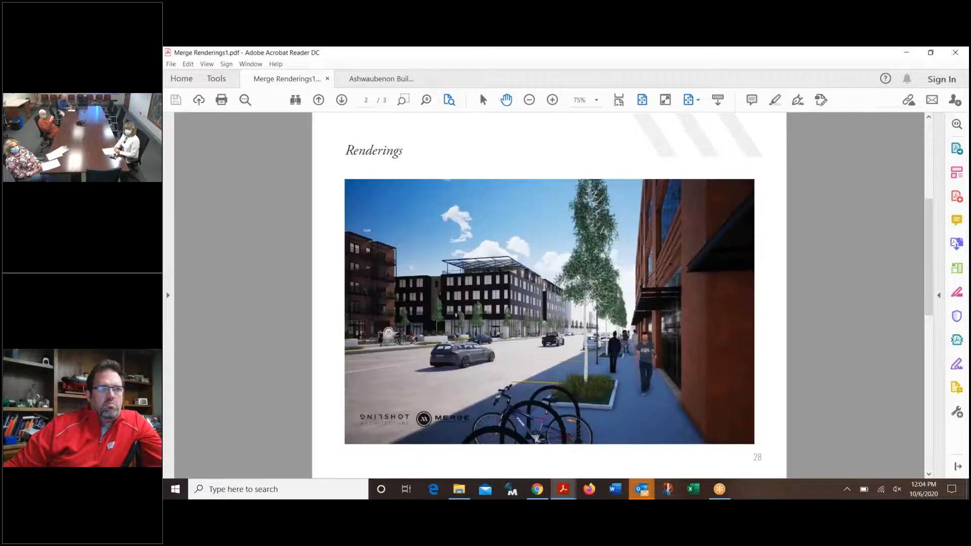
{"action": "left_click", "coordinate": [341, 100]}
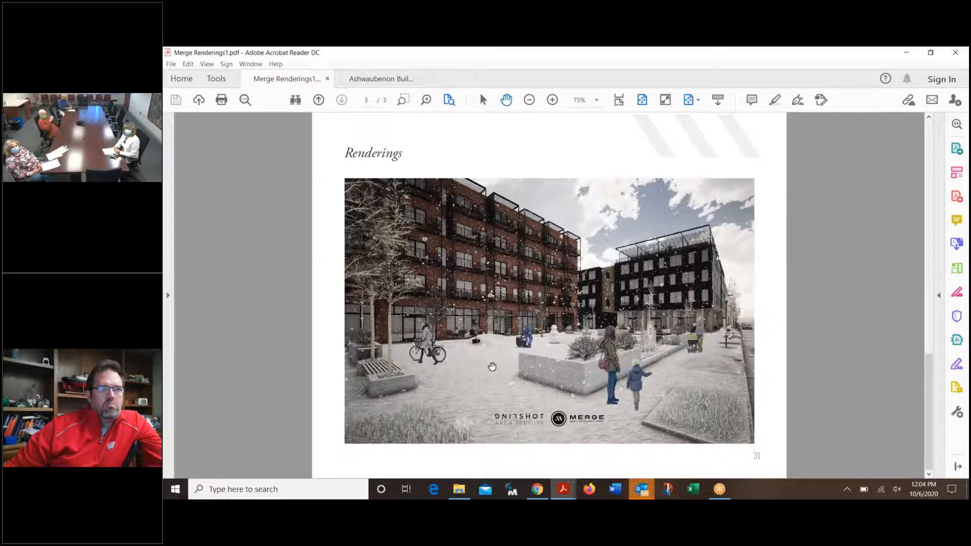
{"action": "mouse_move", "coordinate": [457, 326]}
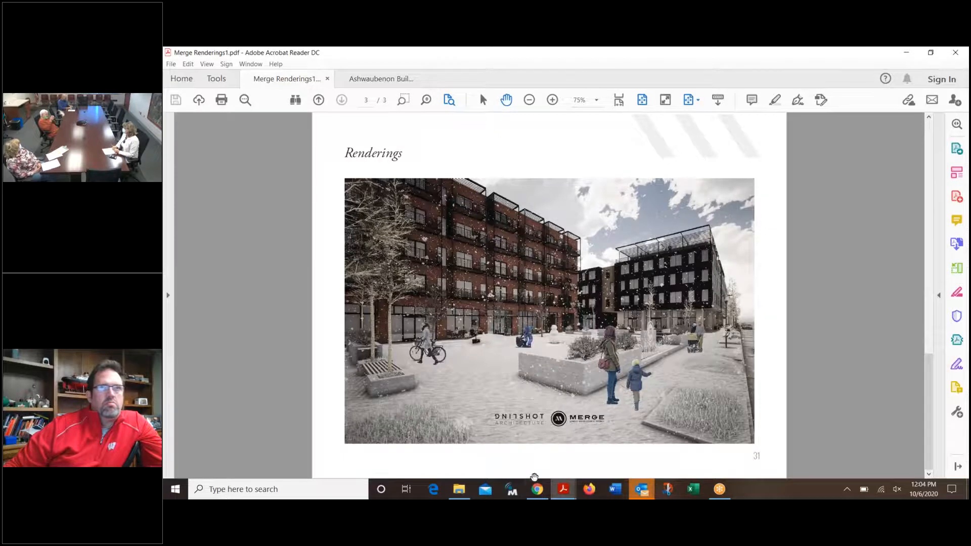
{"action": "left_click", "coordinate": [536, 489]}
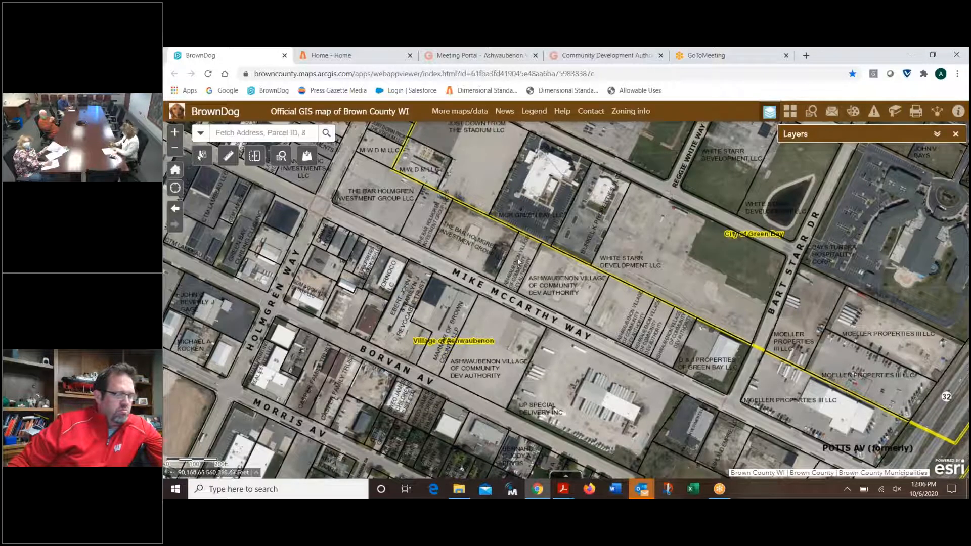
Step: Show parcel details for VA-54-2 at 680 Mike McCarthy Way, then VA-55-A, then VA-54-2 again
{"action": "left_click", "coordinate": [516, 272]}
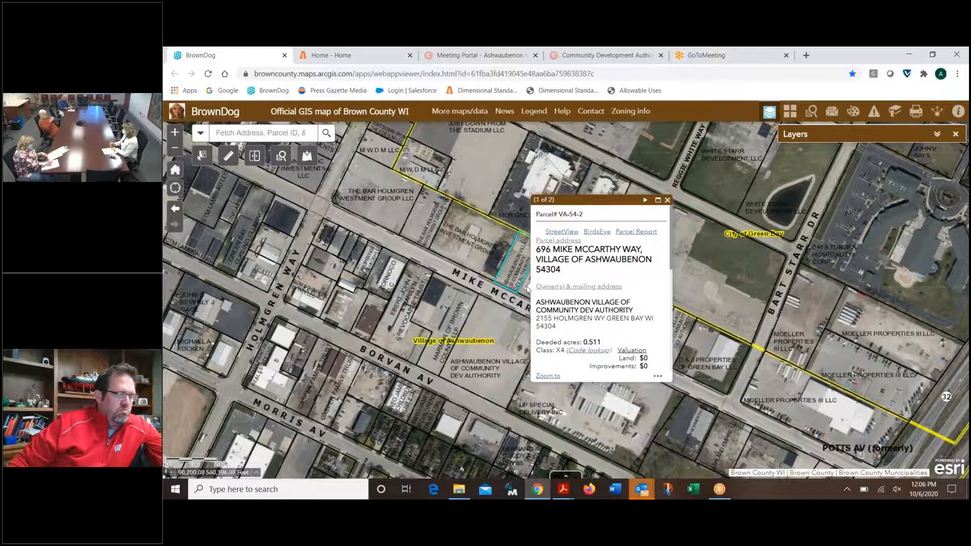
{"action": "left_click", "coordinate": [645, 199]}
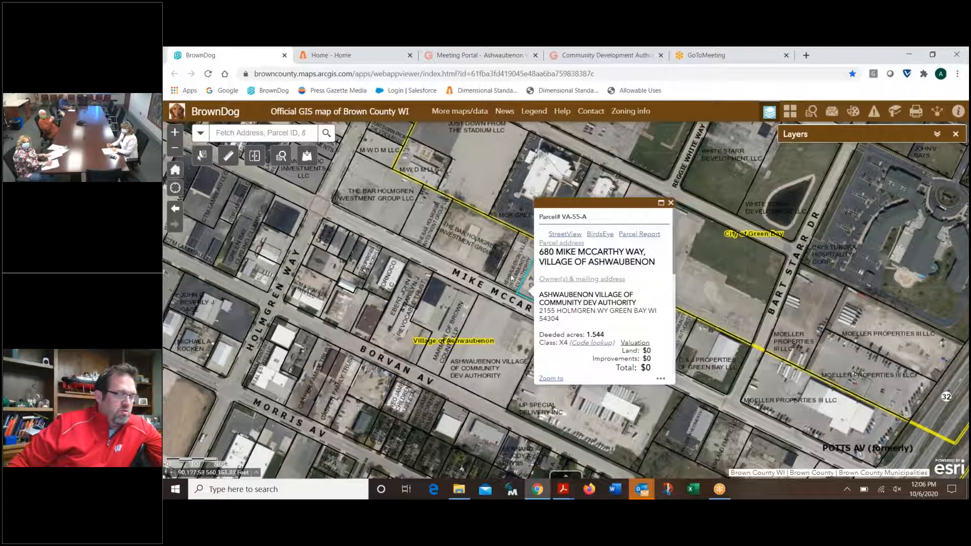
{"action": "left_click", "coordinate": [513, 266]}
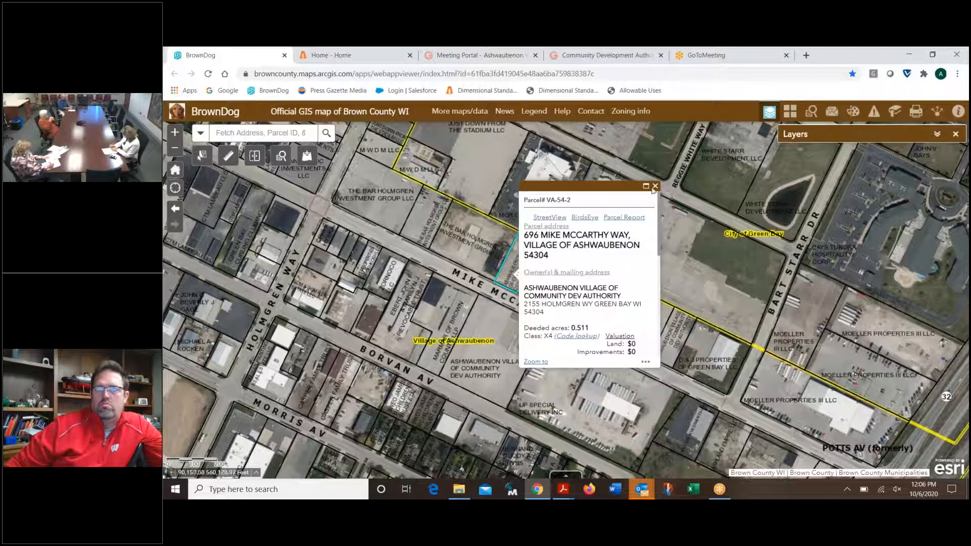
Step: Reopen the popups to compare VA-55-A (696, Ashwaubenon Community Development Authority) with VA-54-2
{"action": "left_click", "coordinate": [654, 186]}
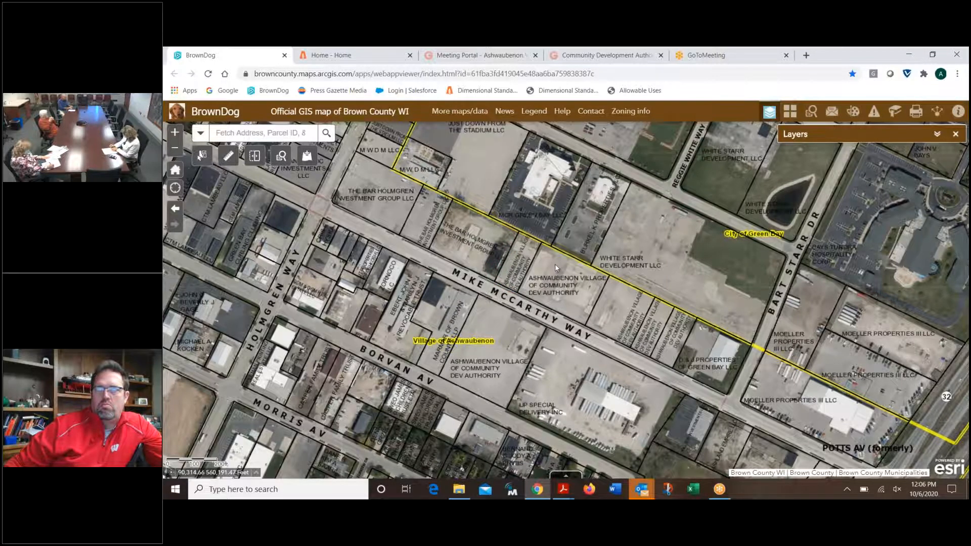
{"action": "left_click", "coordinate": [555, 267]}
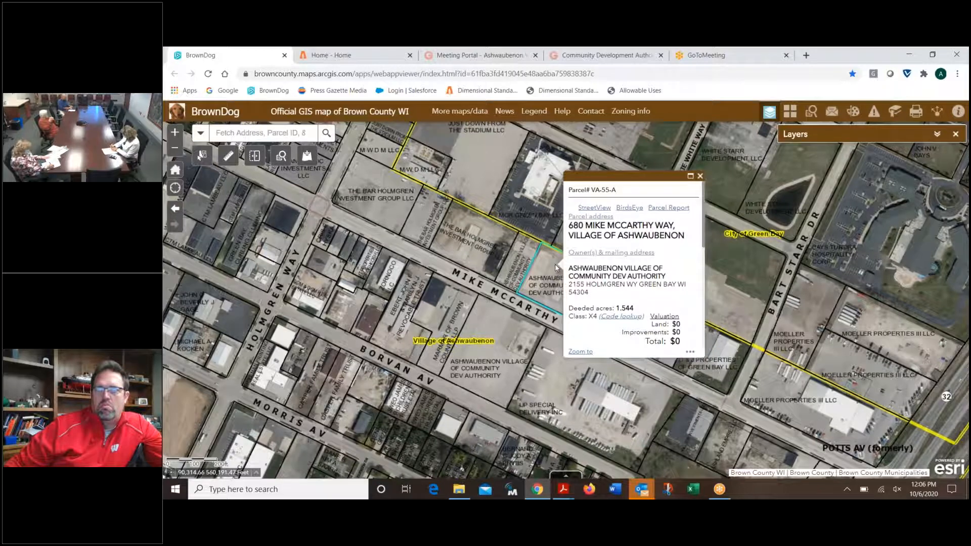
{"action": "left_click", "coordinate": [523, 260]}
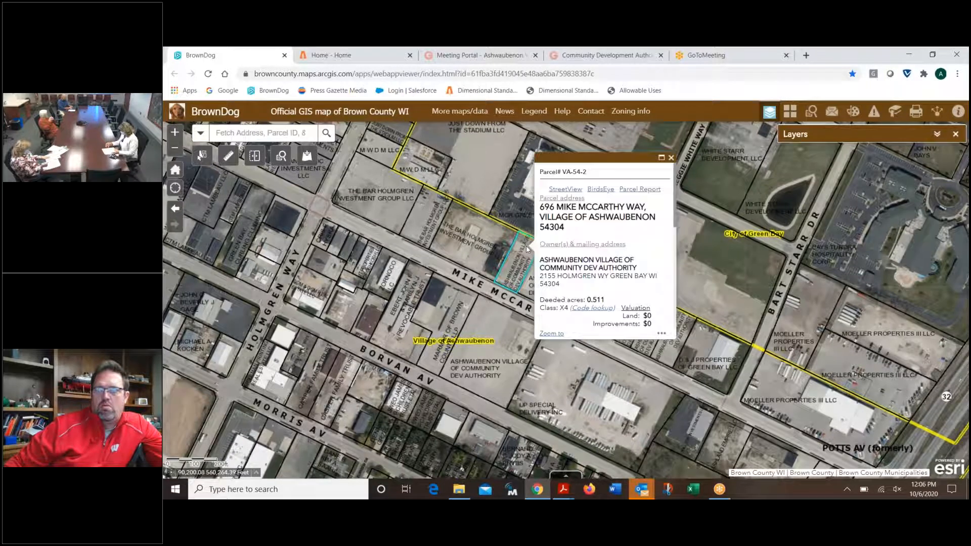